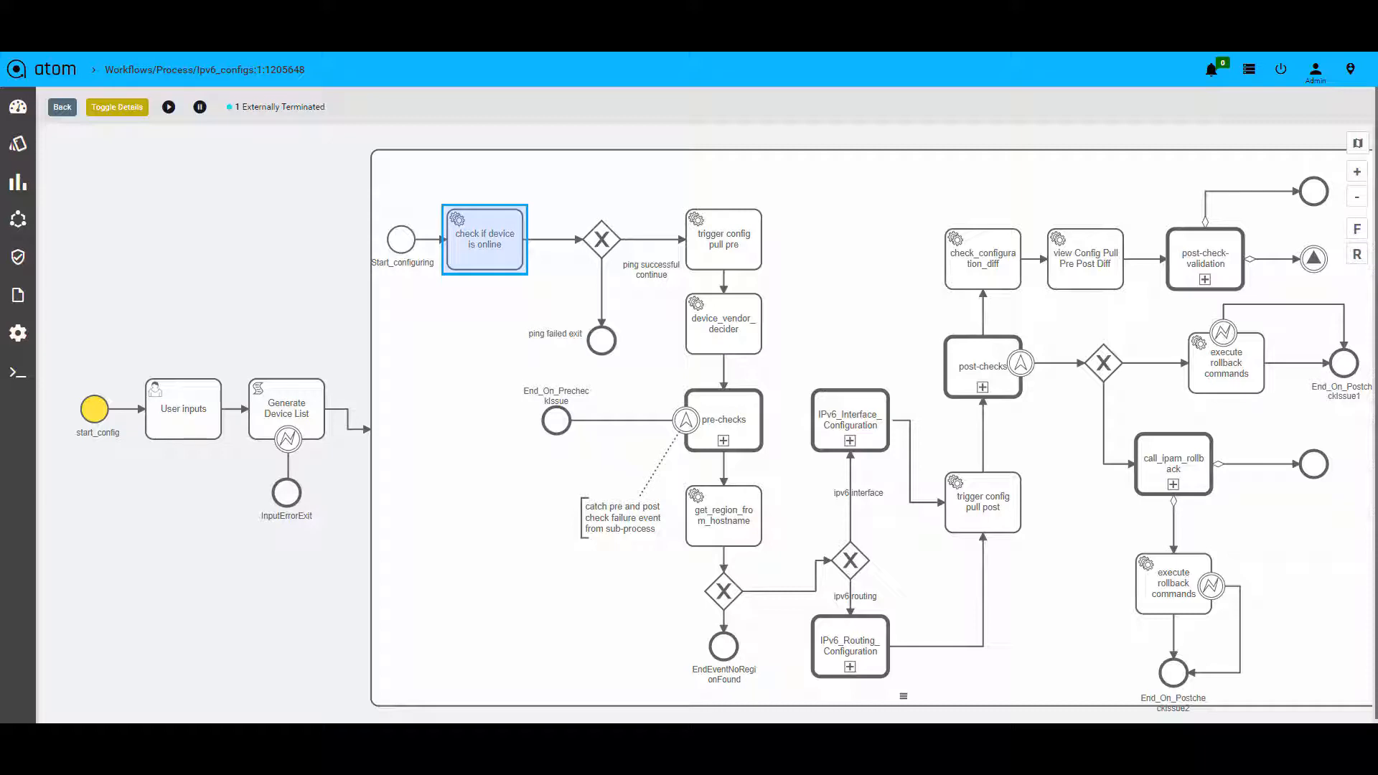
# View the Prepostcheck sub-process and its show commands blocks for each device OS type
pyautogui.click(722, 239)
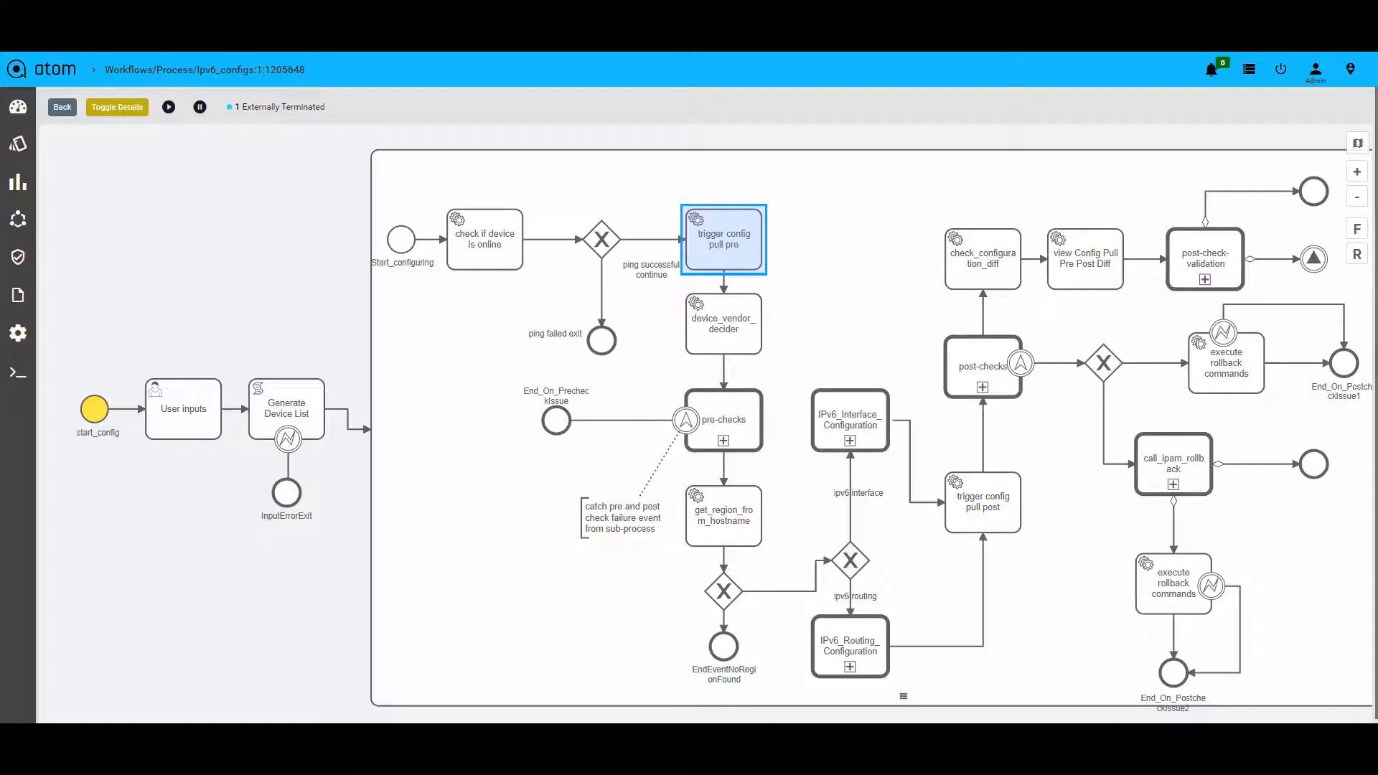
pyautogui.click(721, 419)
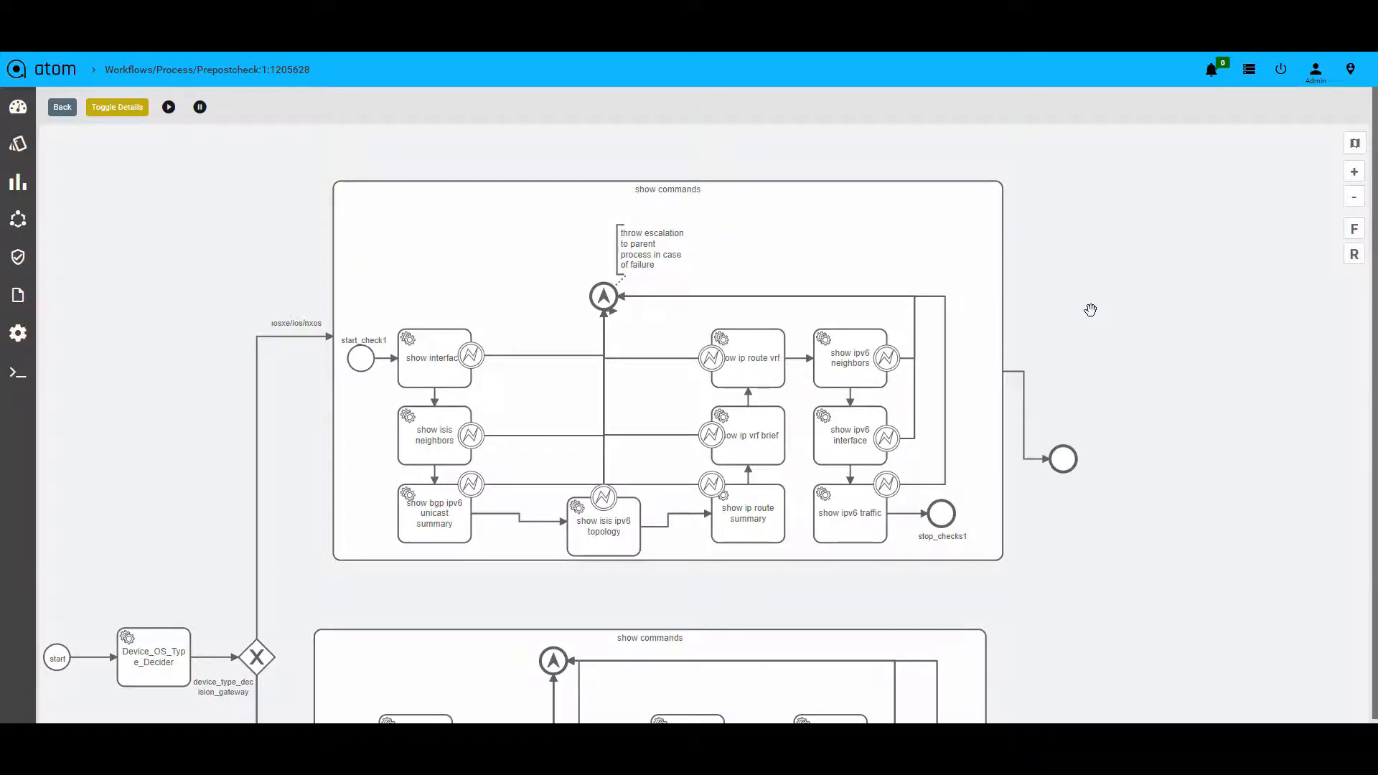
pyautogui.scroll(-3)
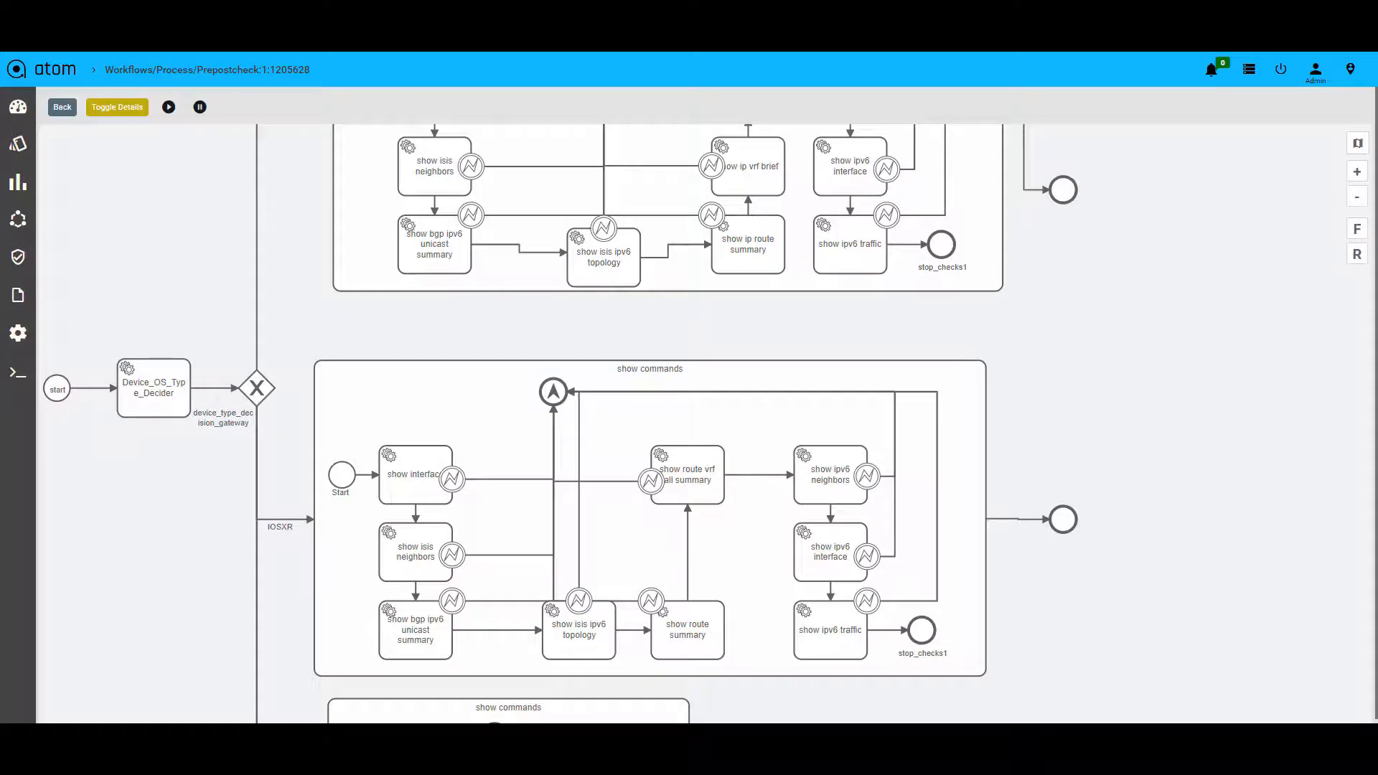
pyautogui.scroll(-3)
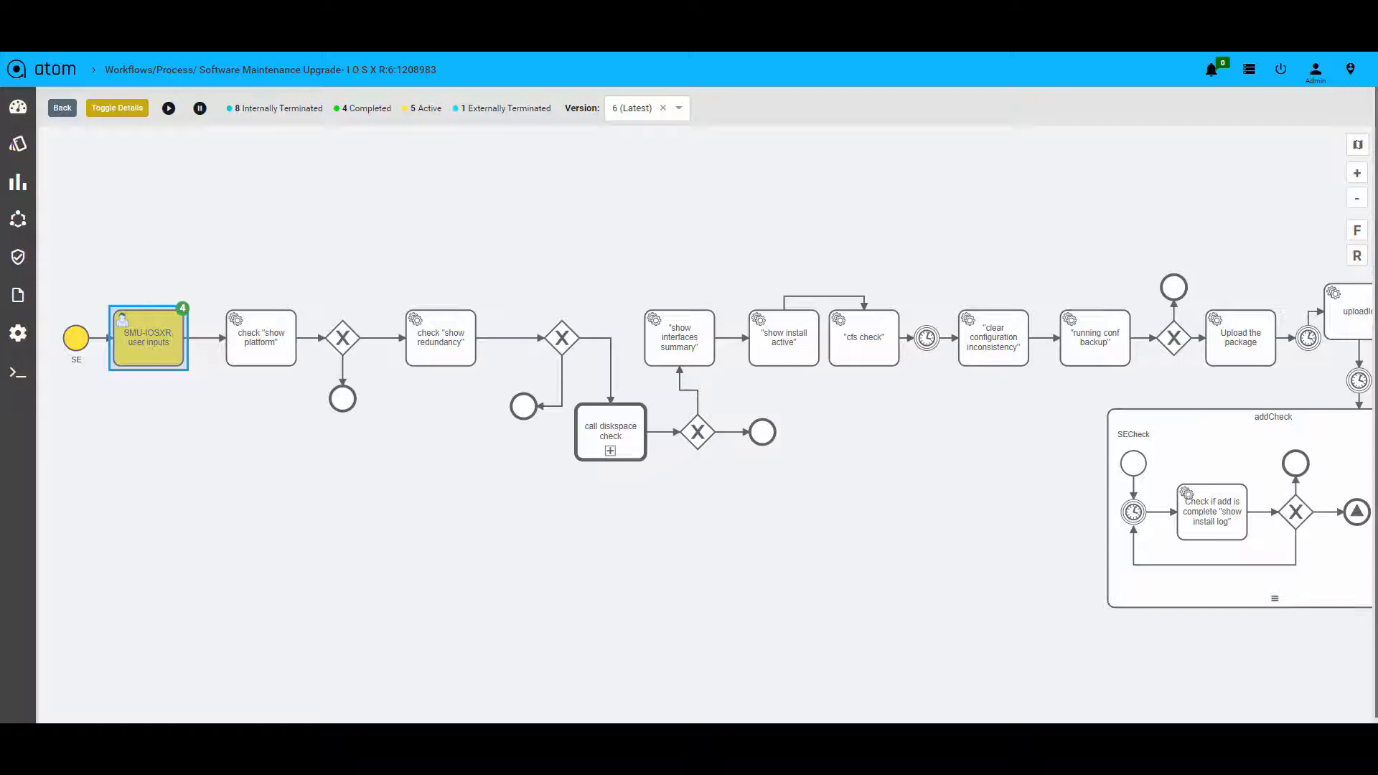
pyautogui.moveTo(345, 650)
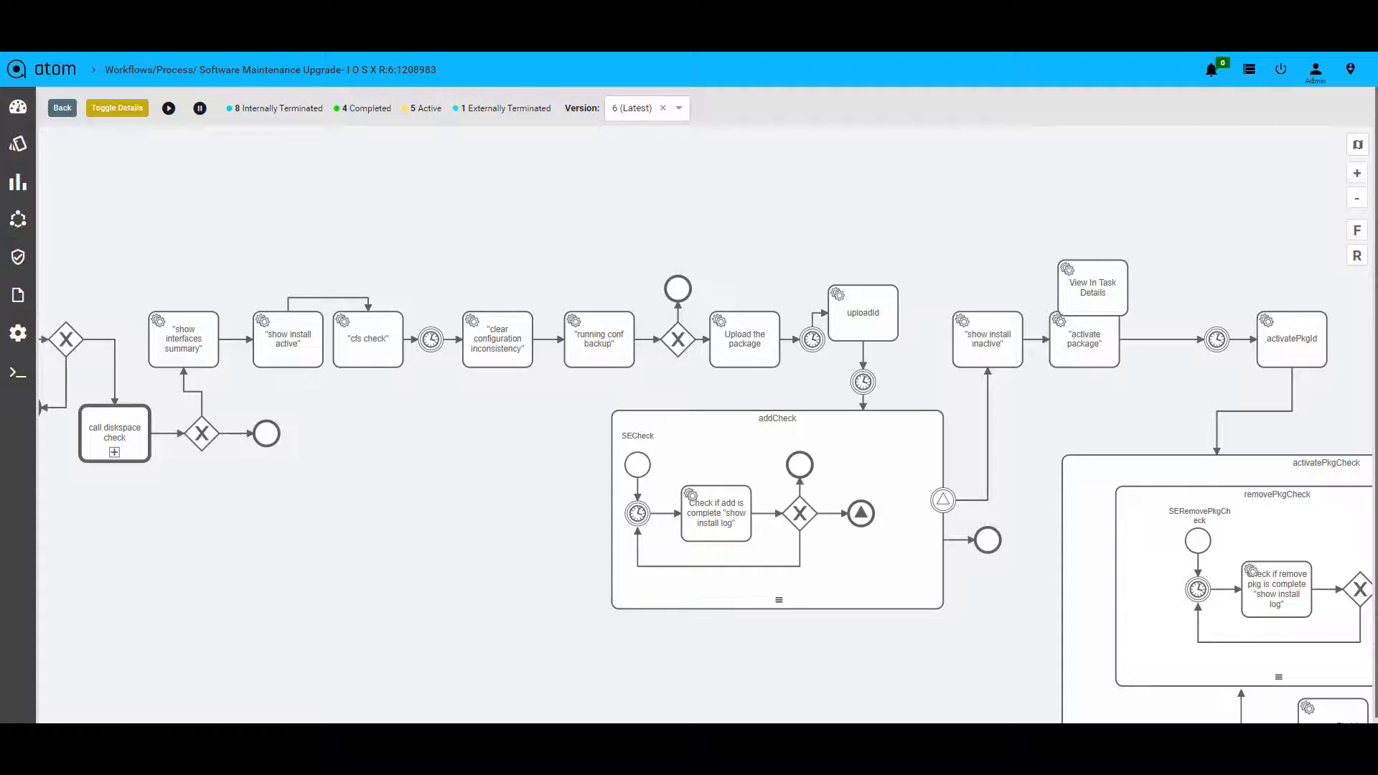
pyautogui.click(742, 340)
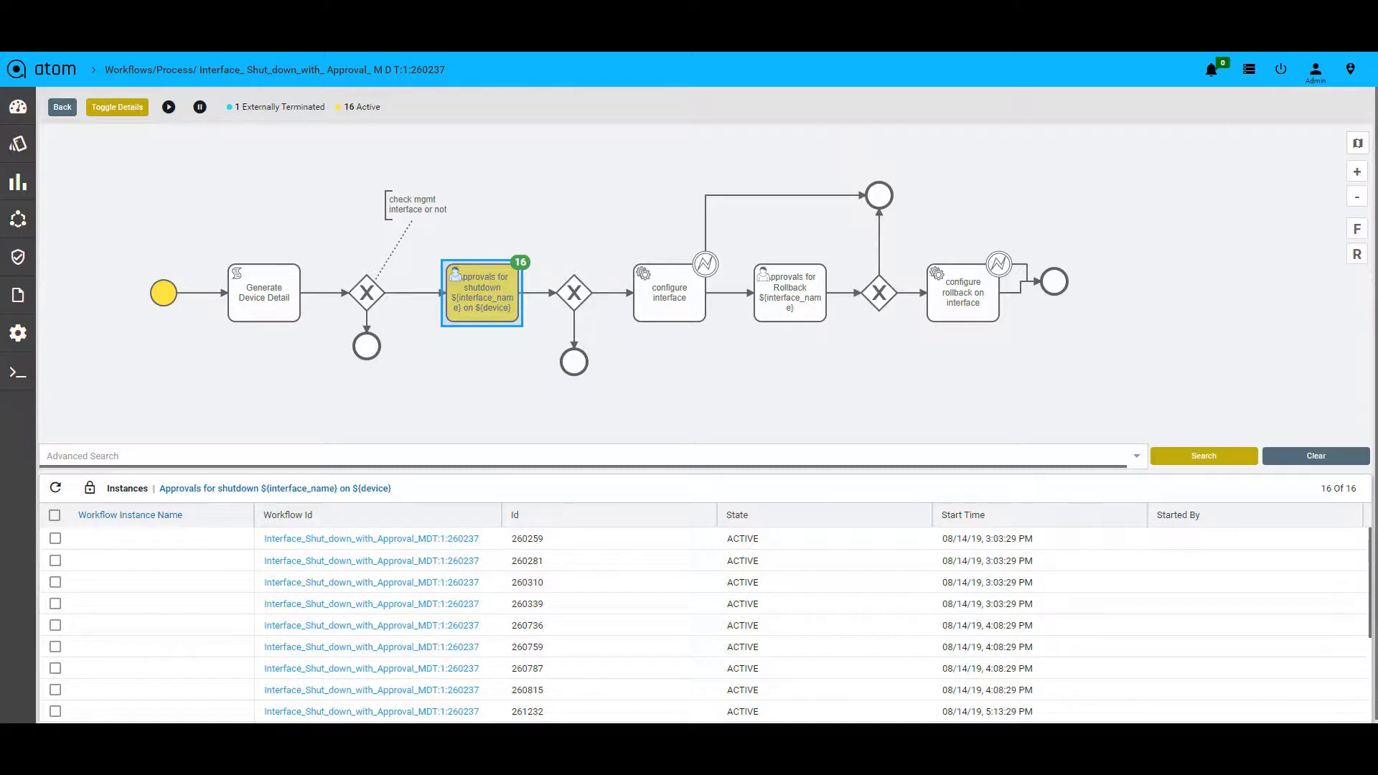
pyautogui.moveTo(482, 293)
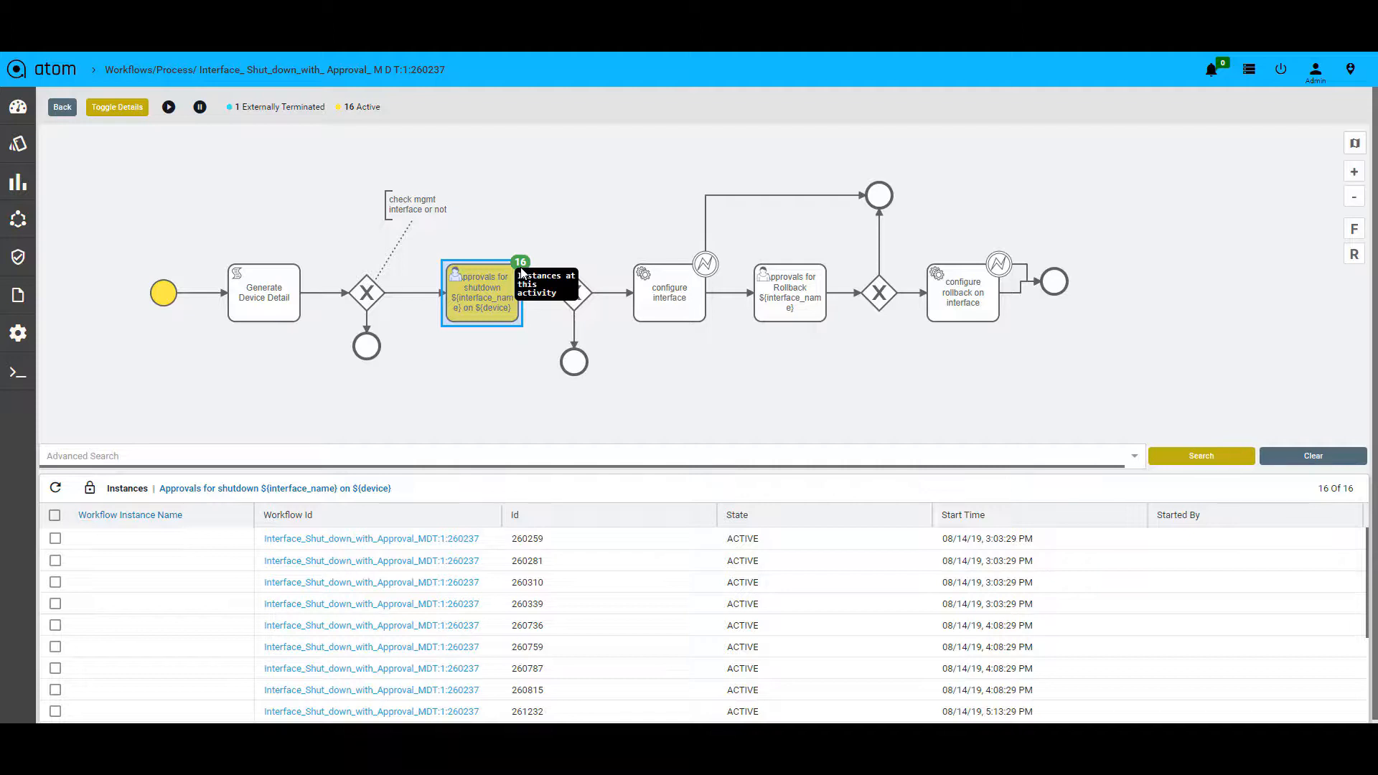
pyautogui.moveTo(200, 107)
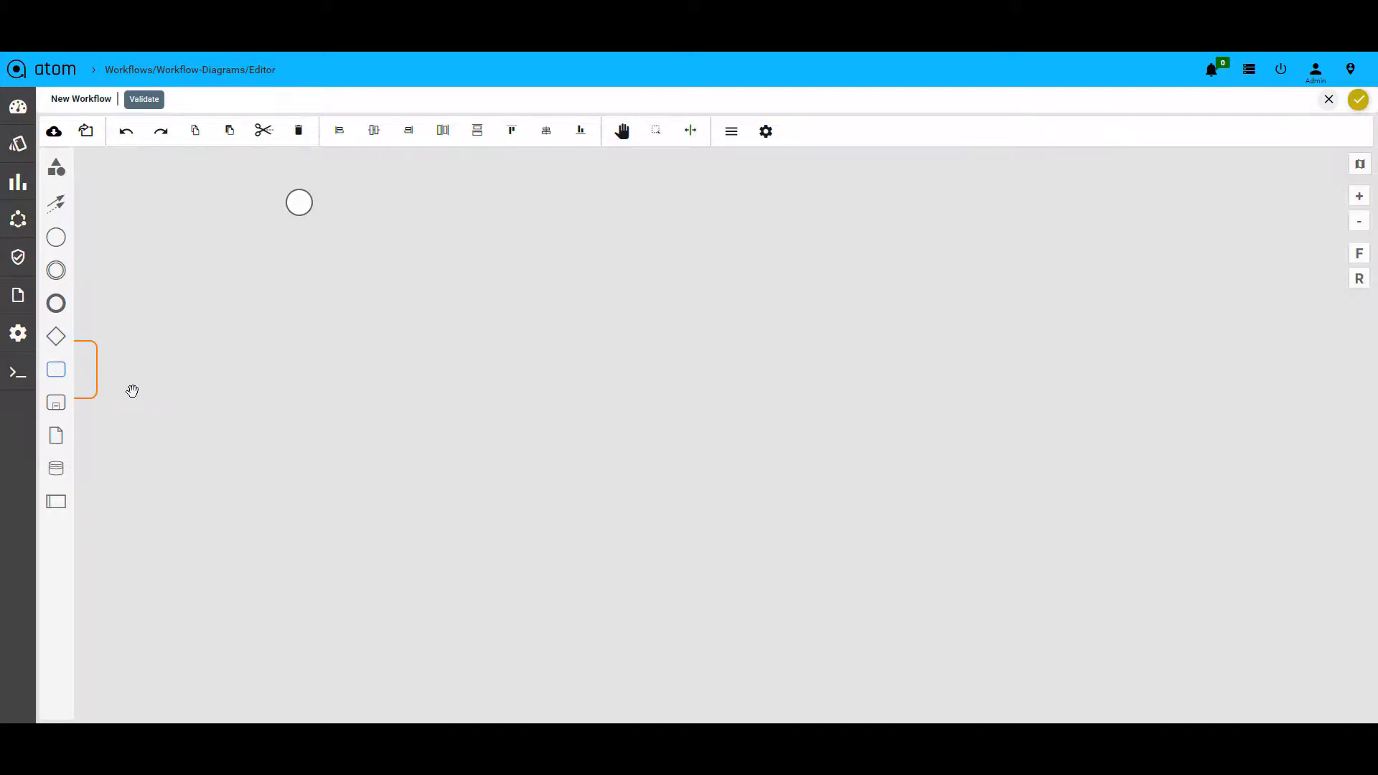
# Place the show-device-config RPC service task from the palette onto the workflow canvas
pyautogui.moveTo(56, 369); pyautogui.dragTo(442, 376)
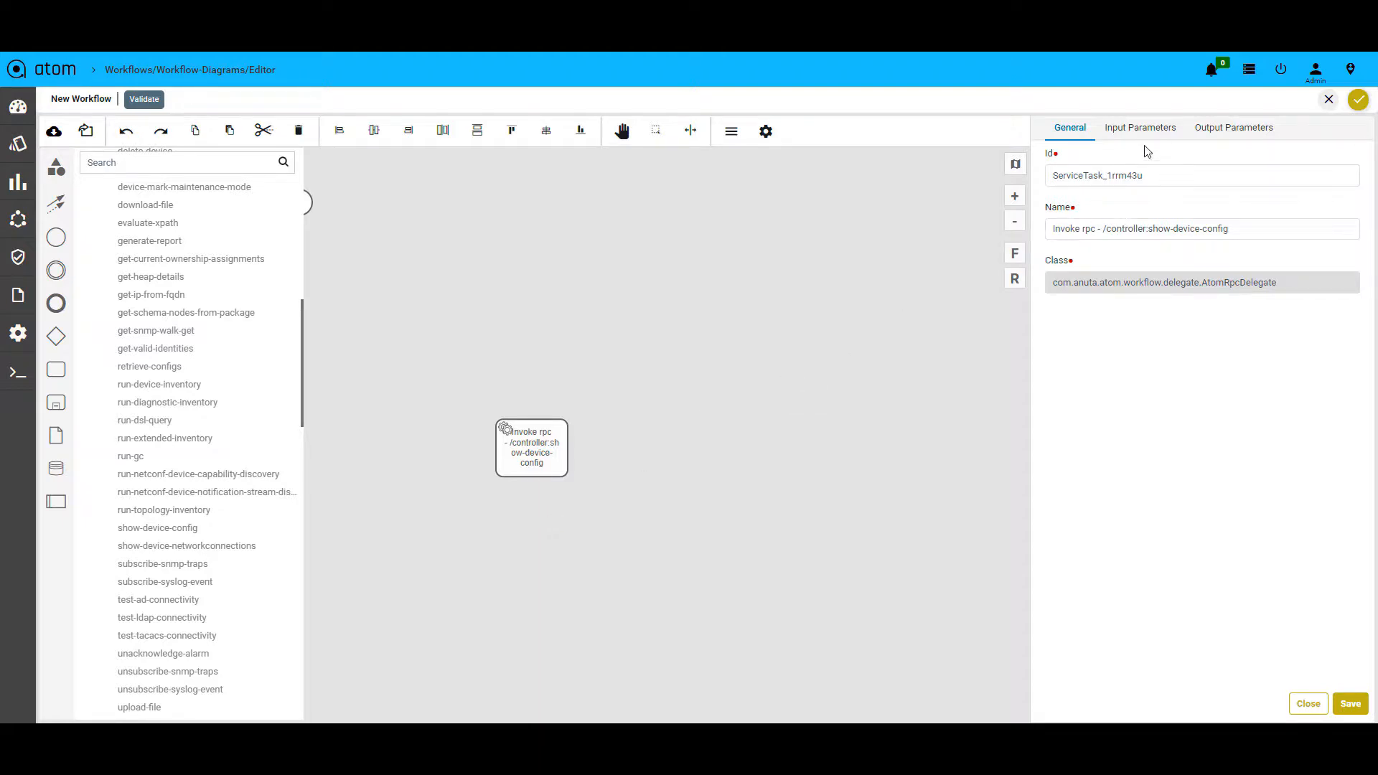
pyautogui.click(1139, 128)
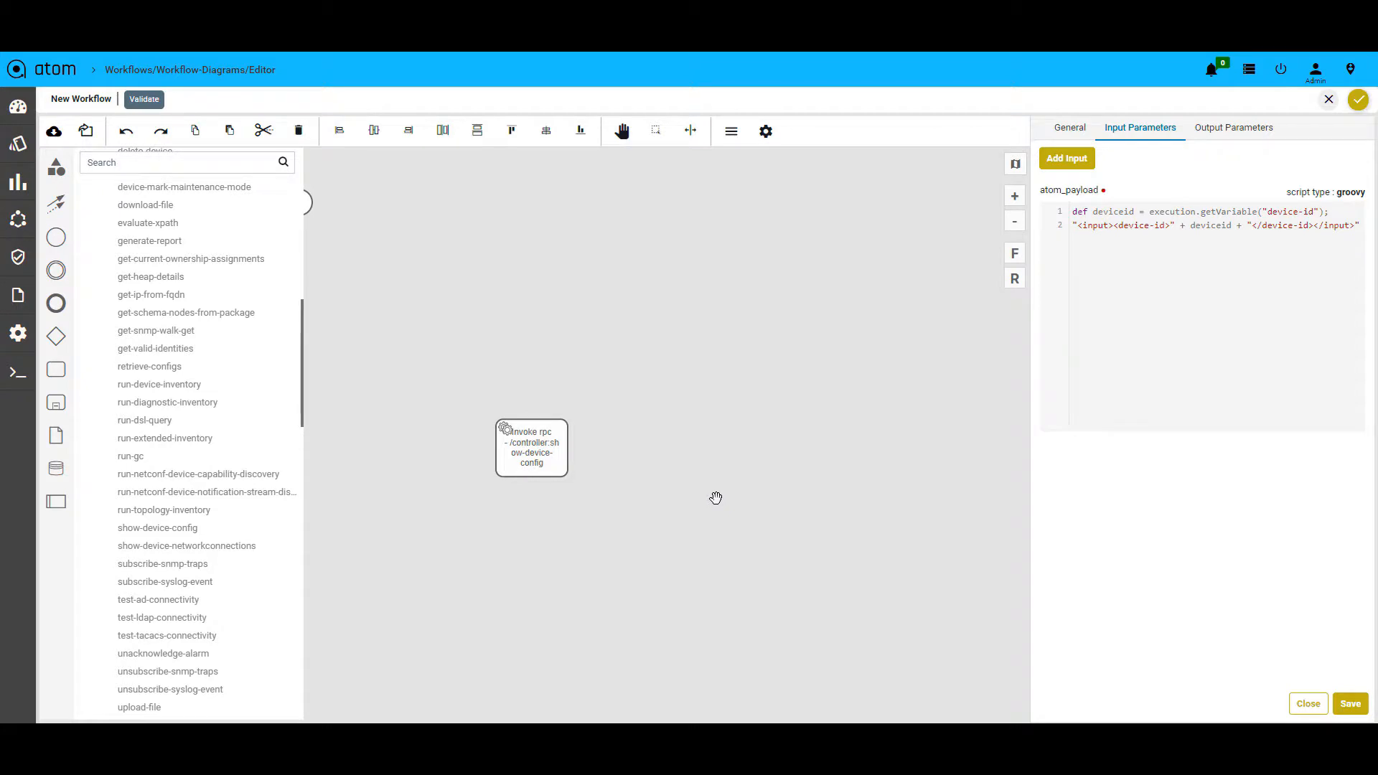
pyautogui.moveTo(622, 547)
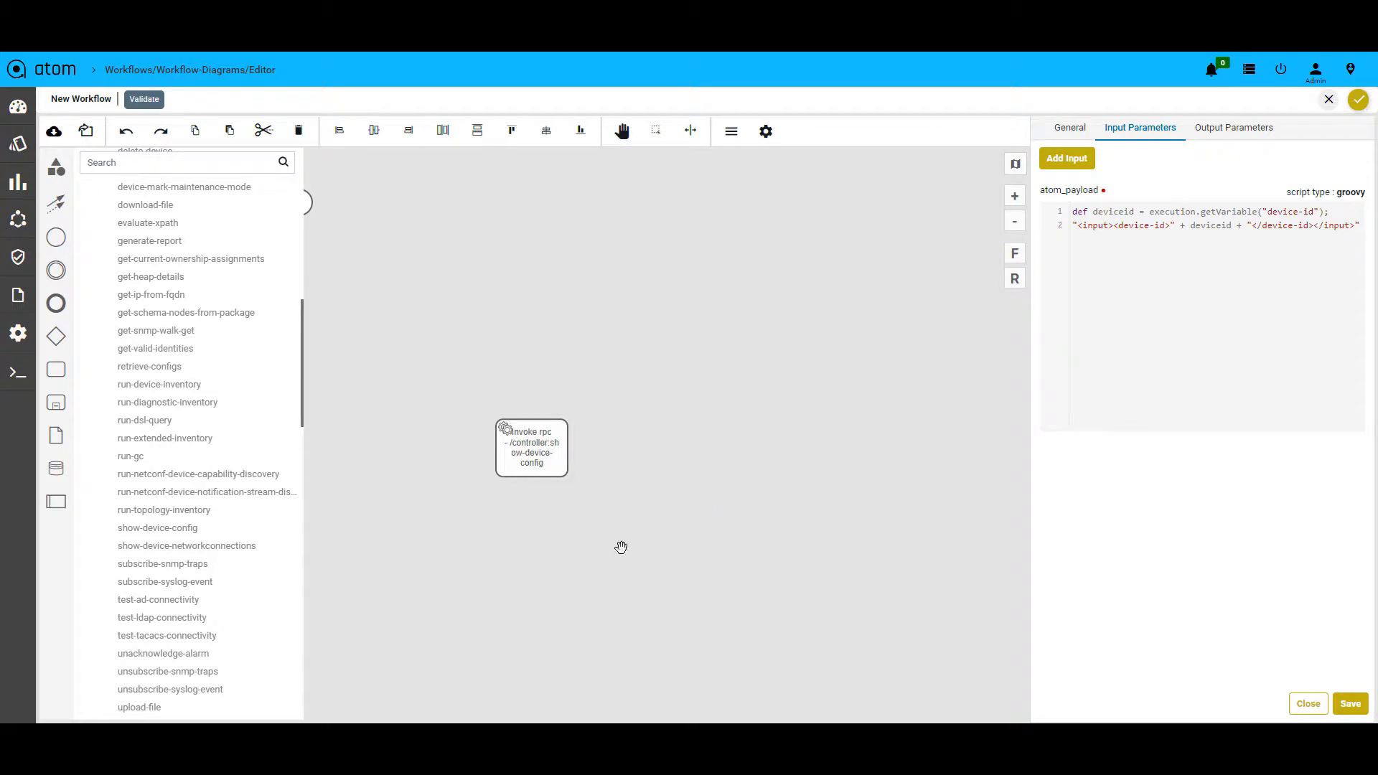
pyautogui.moveTo(643, 537)
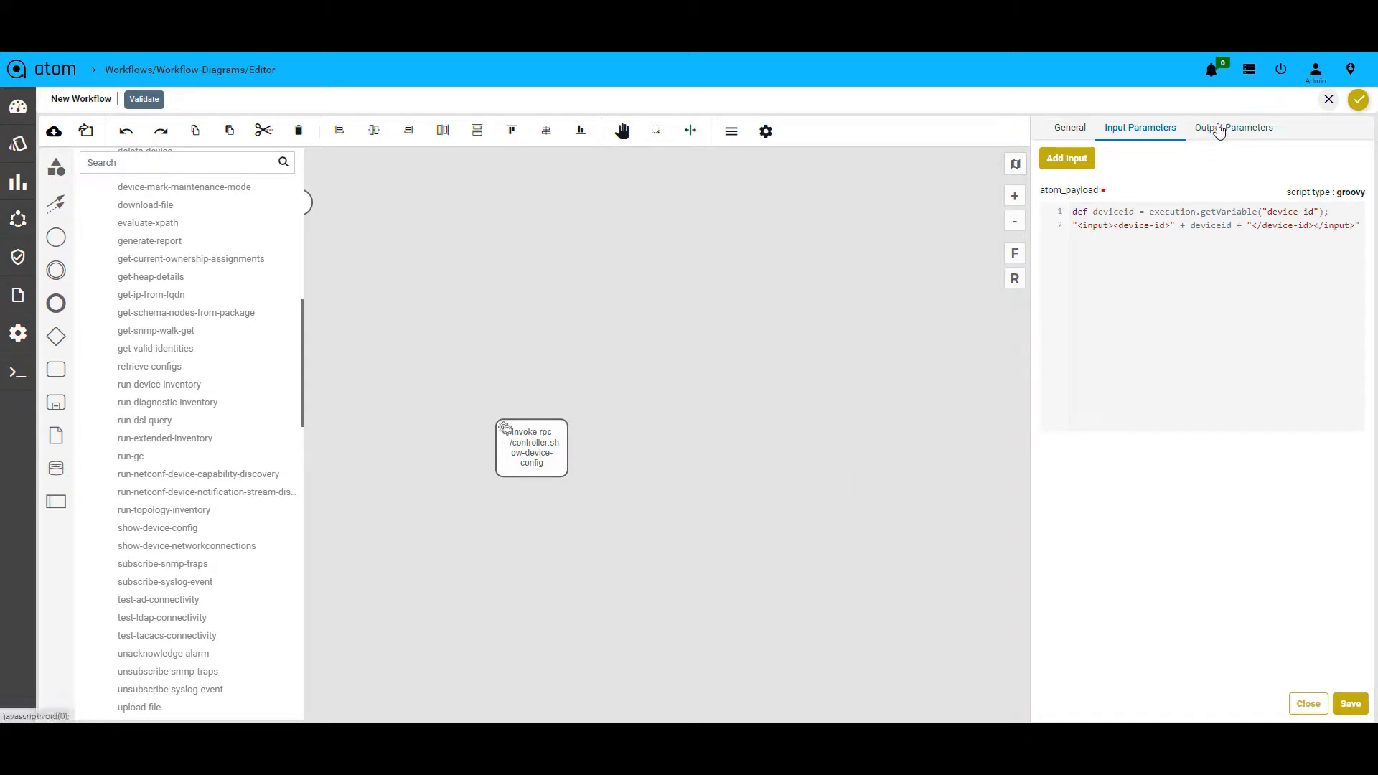
# View the check "show version" task's isPlatformRunning output script under Output Parameters
pyautogui.click(1234, 128)
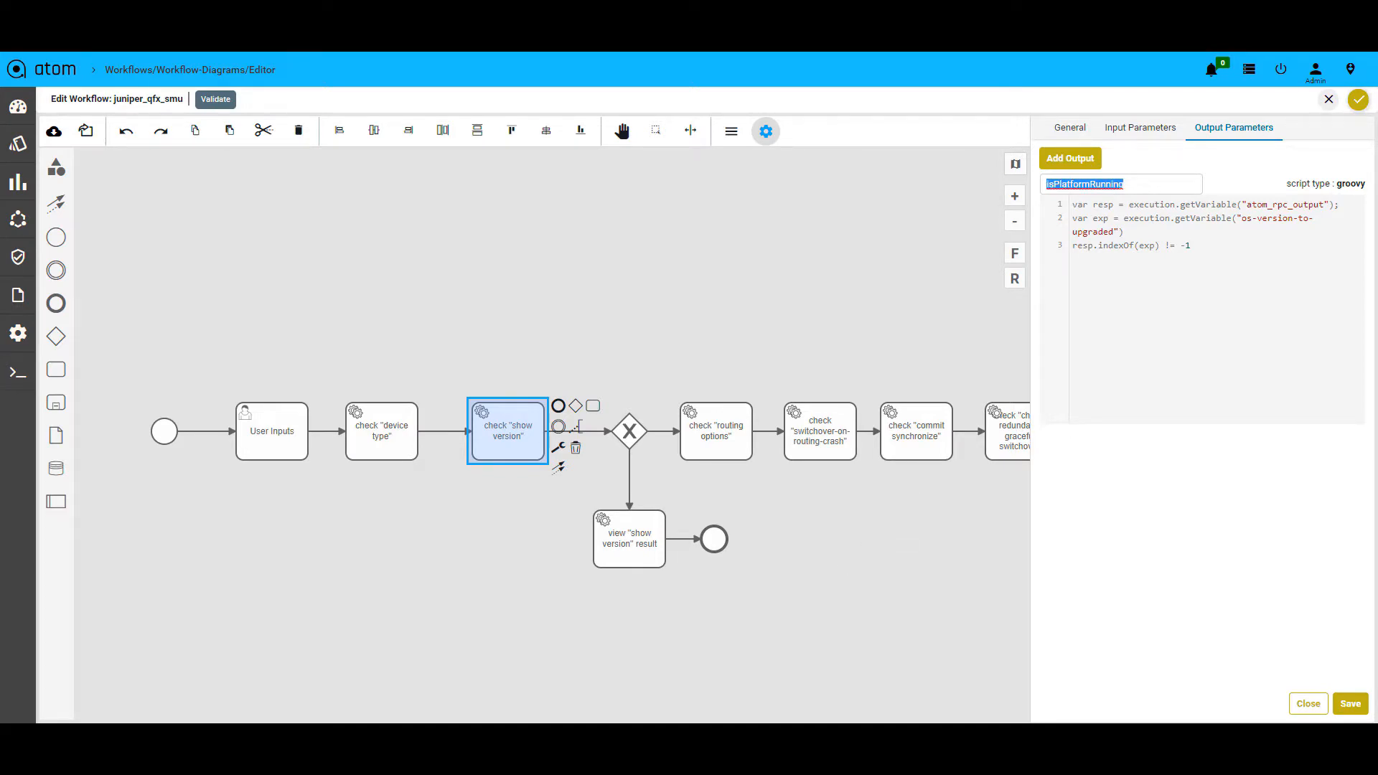
# Switch from the editor to the Software Maintenance Upgrade Juniper QFX process instance table
pyautogui.click(666, 430)
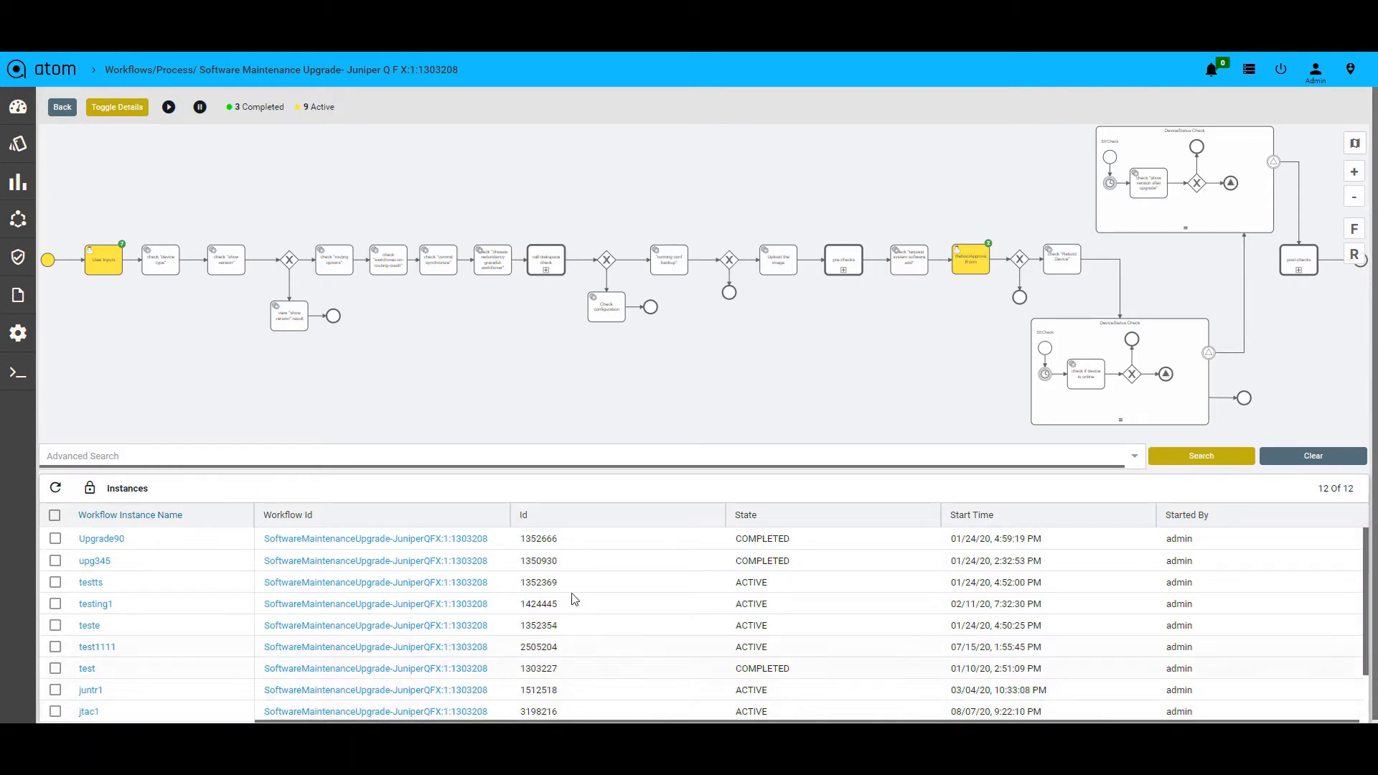
# Review completed instance Upgrade90's 45 variables, including isPlatformRunning and isCommit true
pyautogui.click(100, 538)
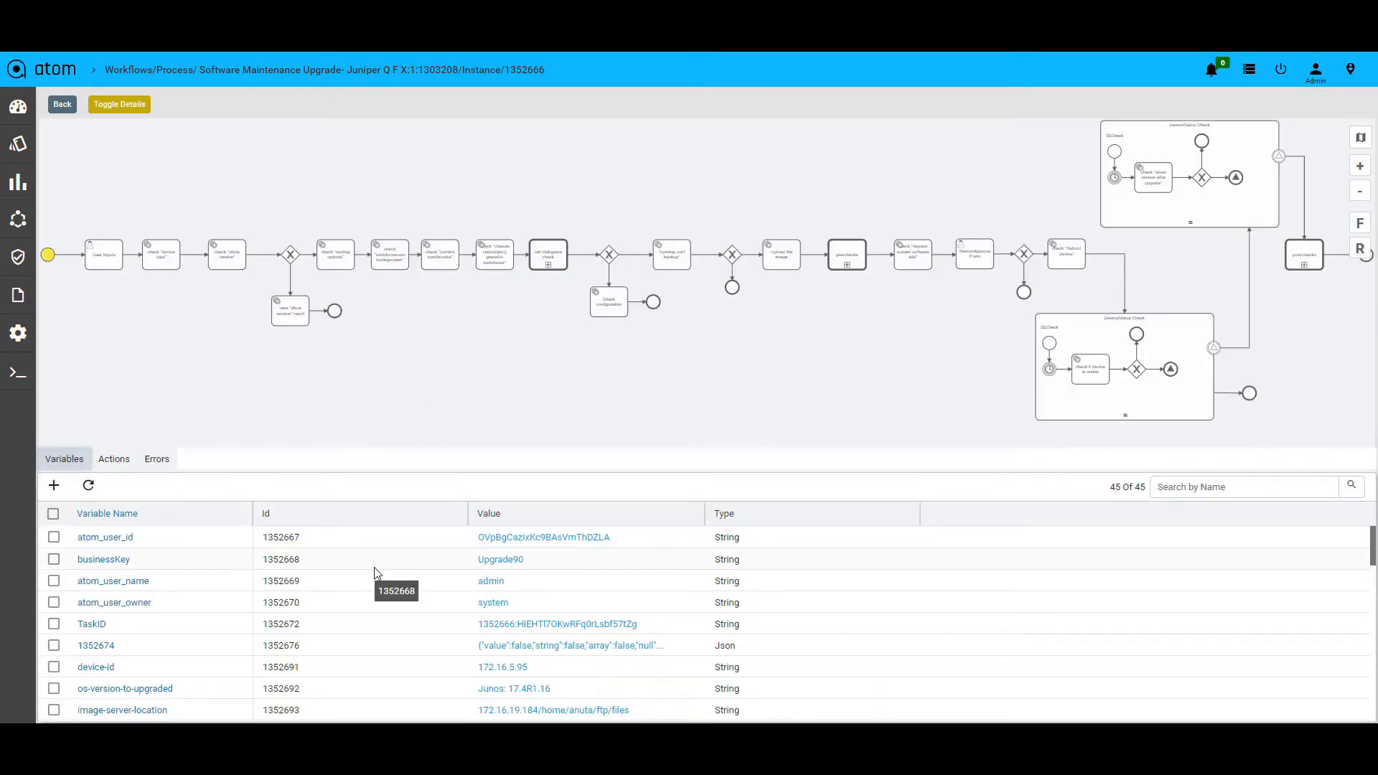
pyautogui.scroll(-3)
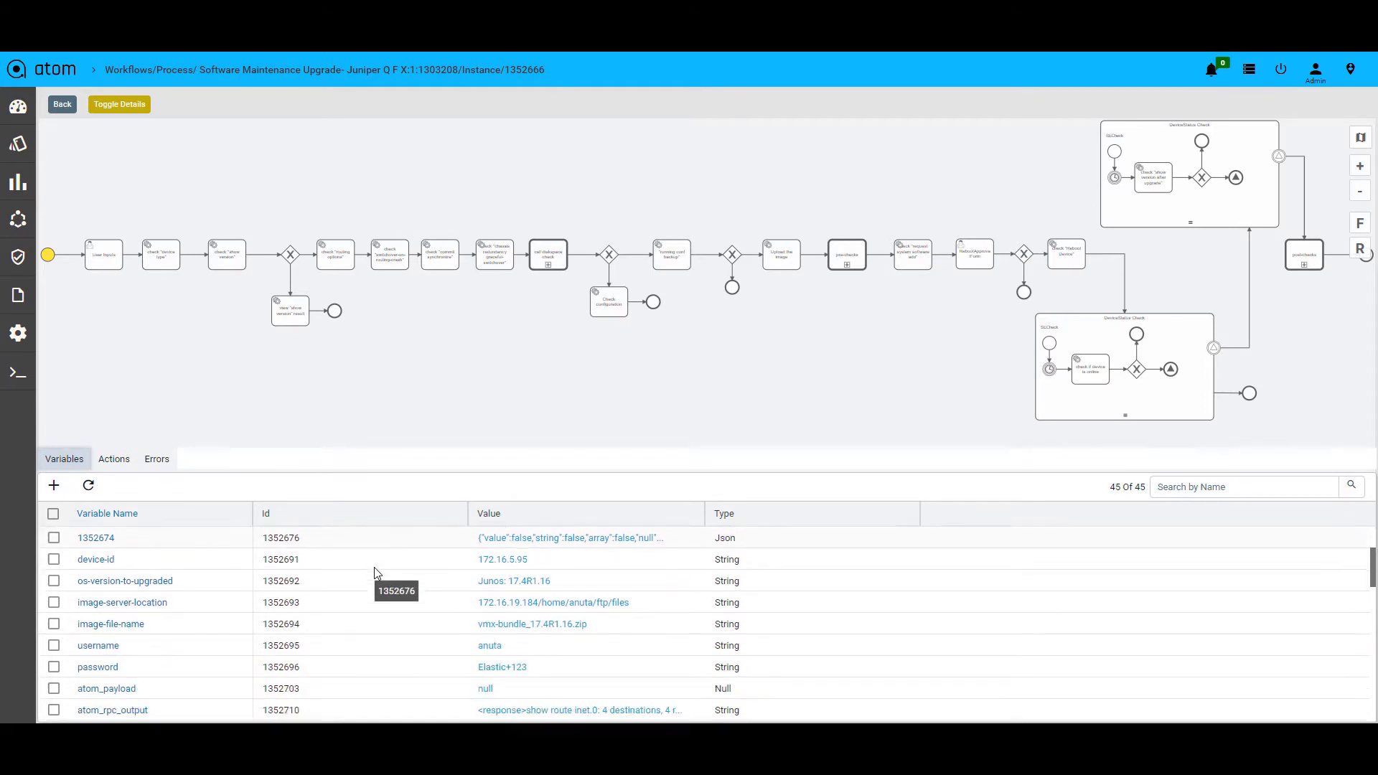
pyautogui.scroll(-3)
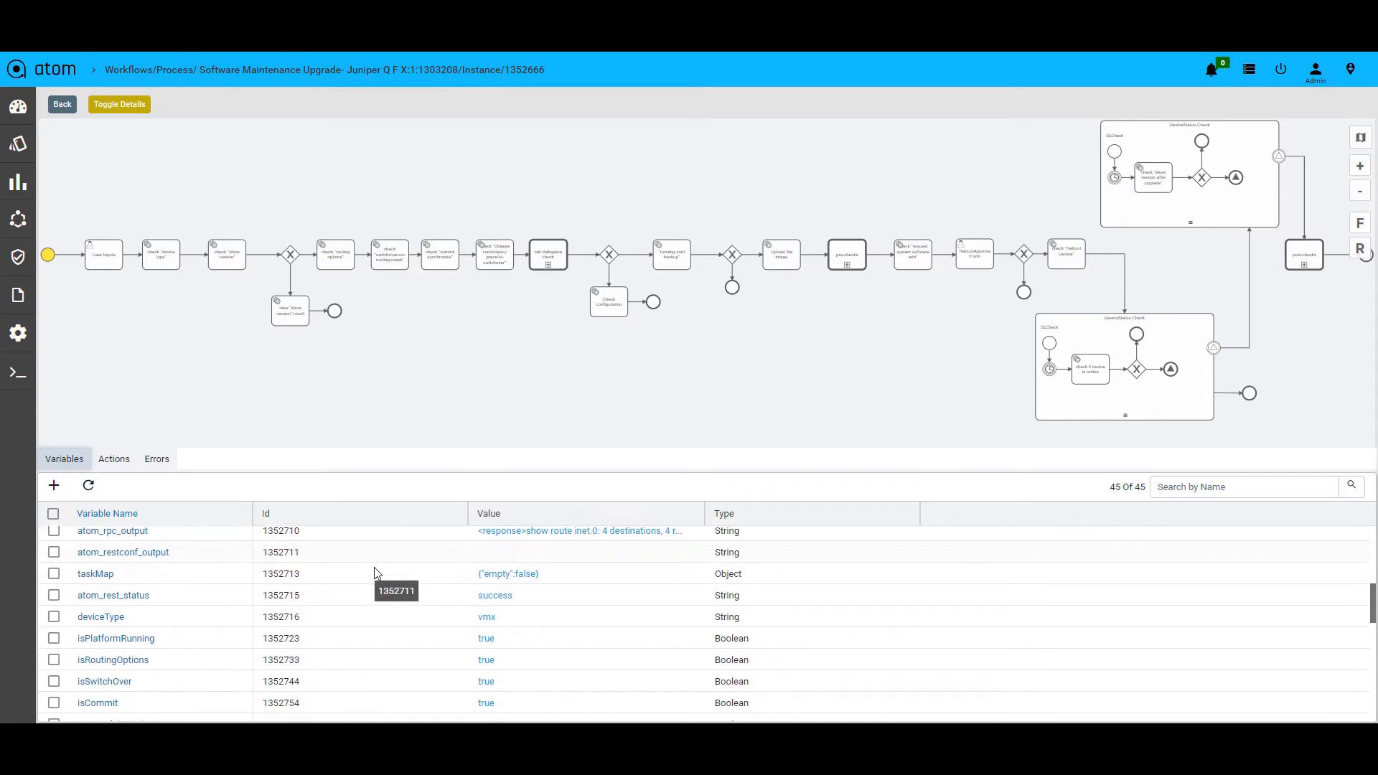
pyautogui.scroll(-3)
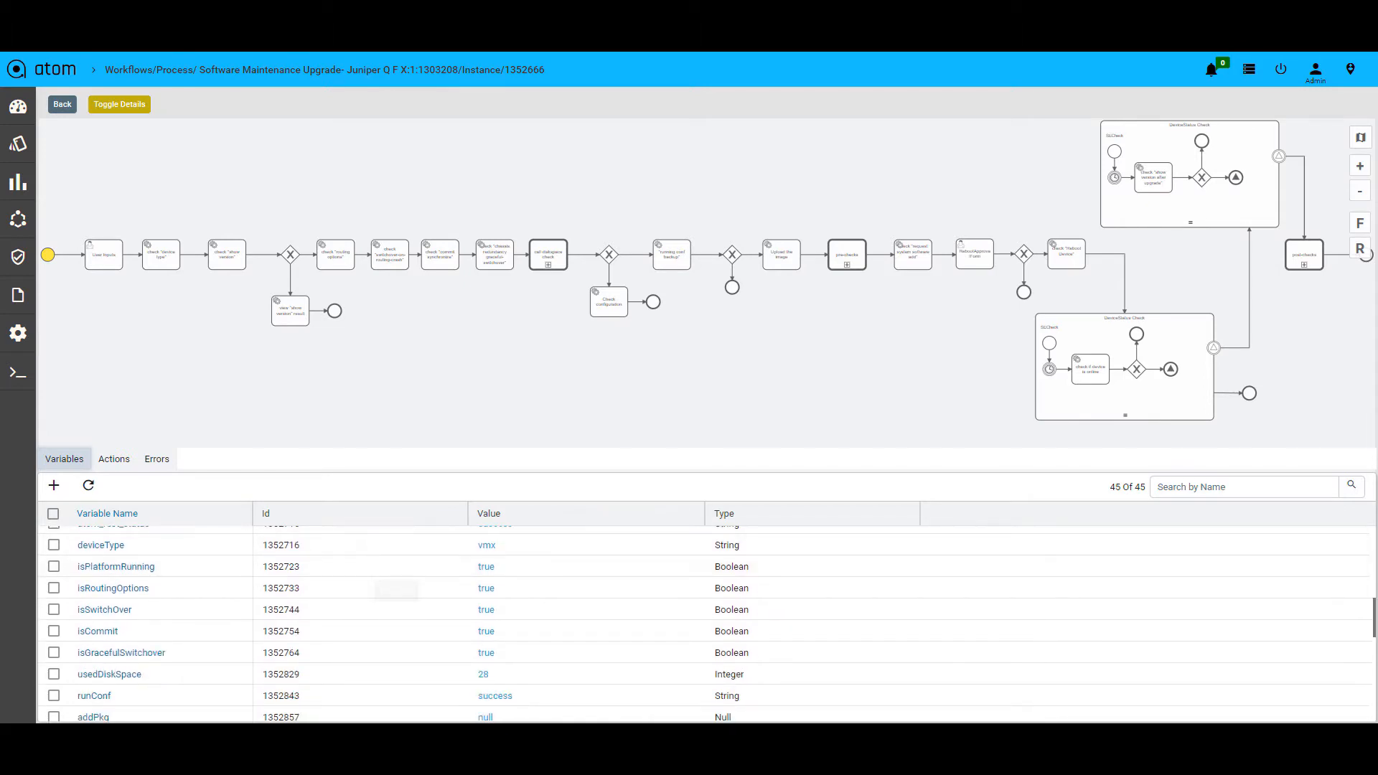
# Filter variables by 'show', then view instance 1403200's view_generated_commands BGP configuration and rollback commands
pyautogui.write('show')
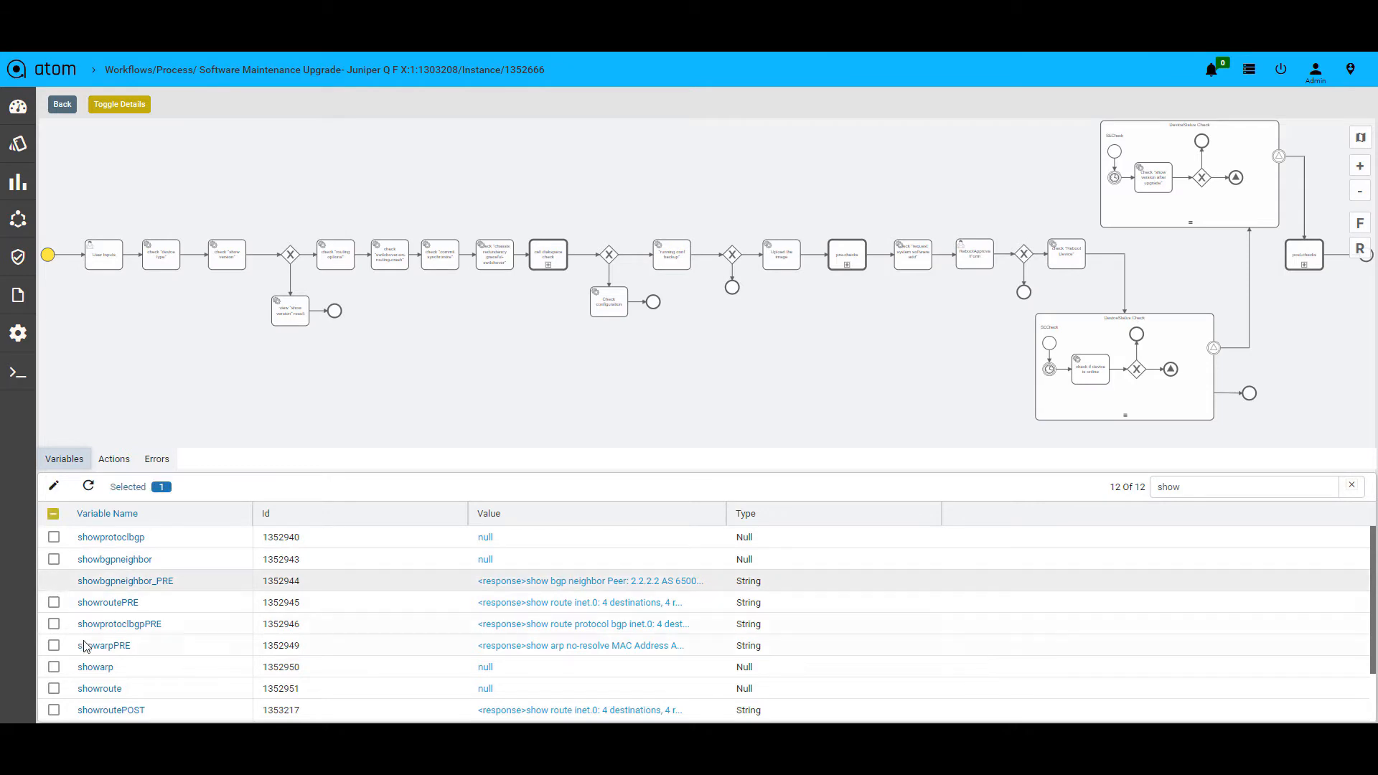
pyautogui.scroll(-3)
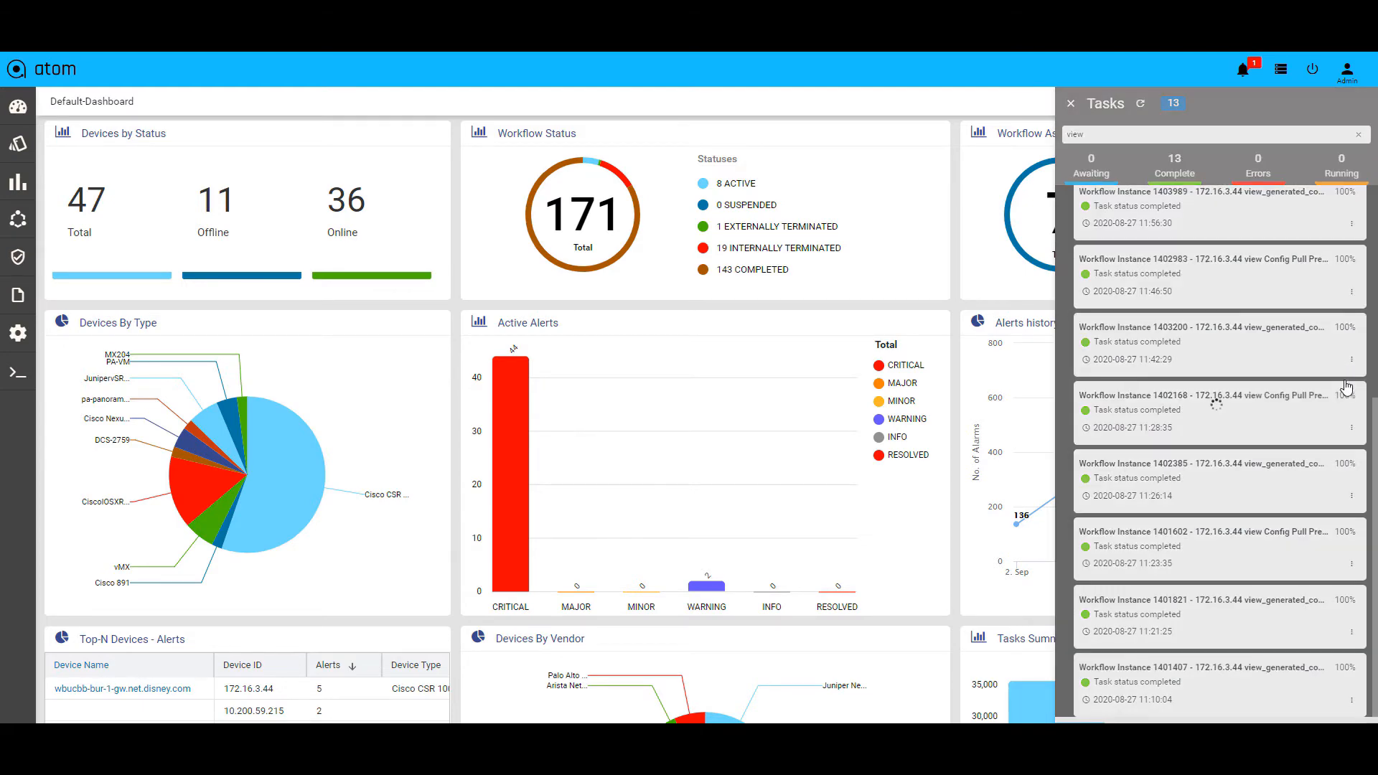
pyautogui.click(1212, 343)
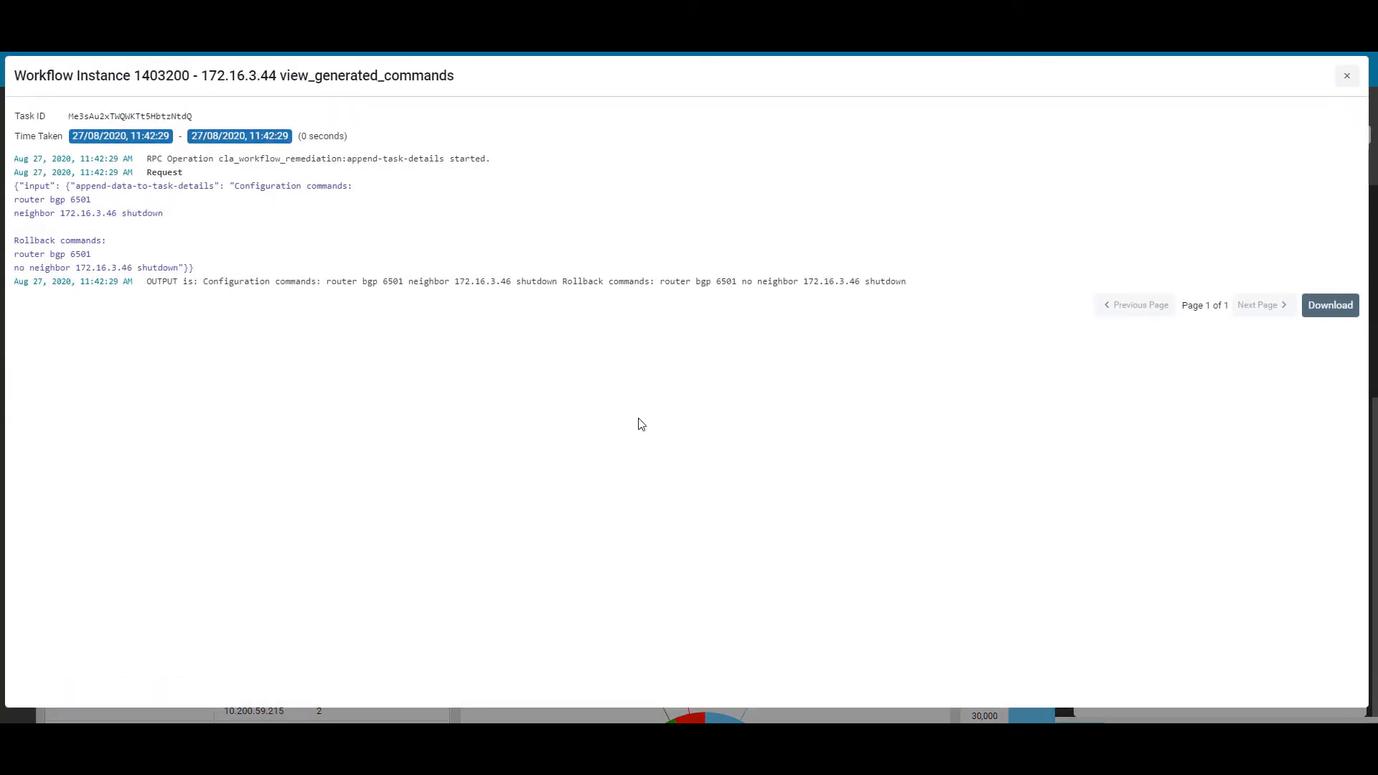